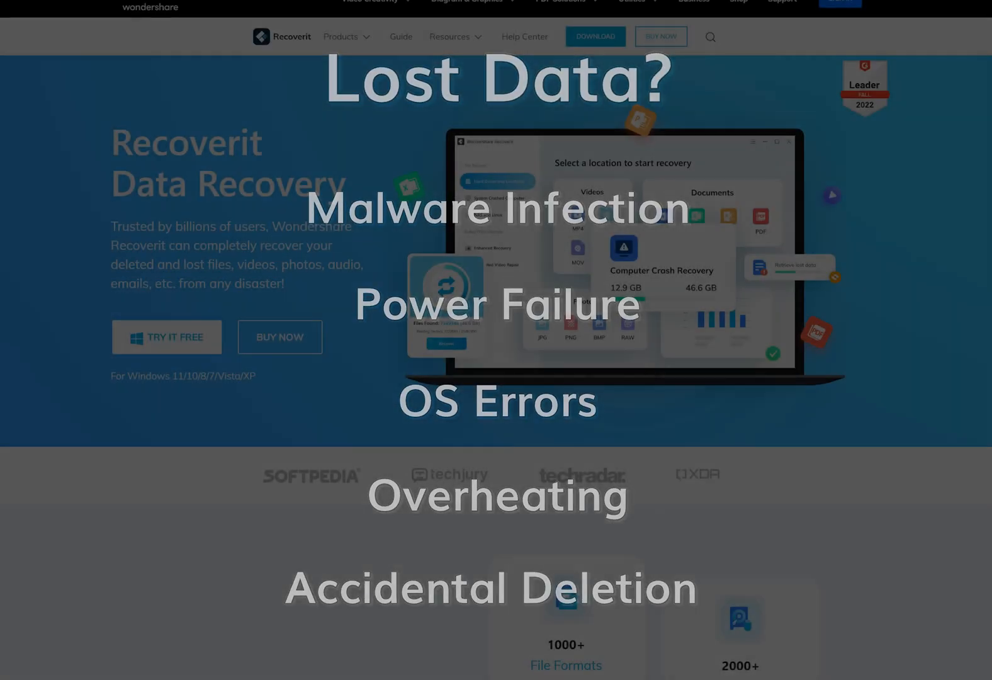
# Scroll down the Recoverit Data Recovery product page to read its features
pyautogui.scroll(-3)
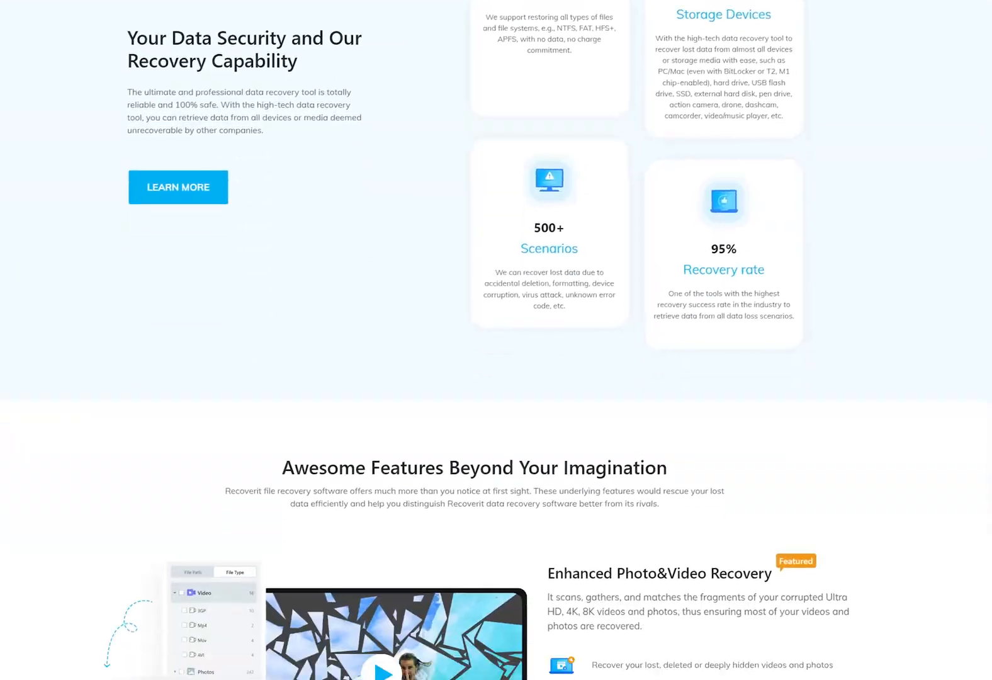
pyautogui.scroll(-3)
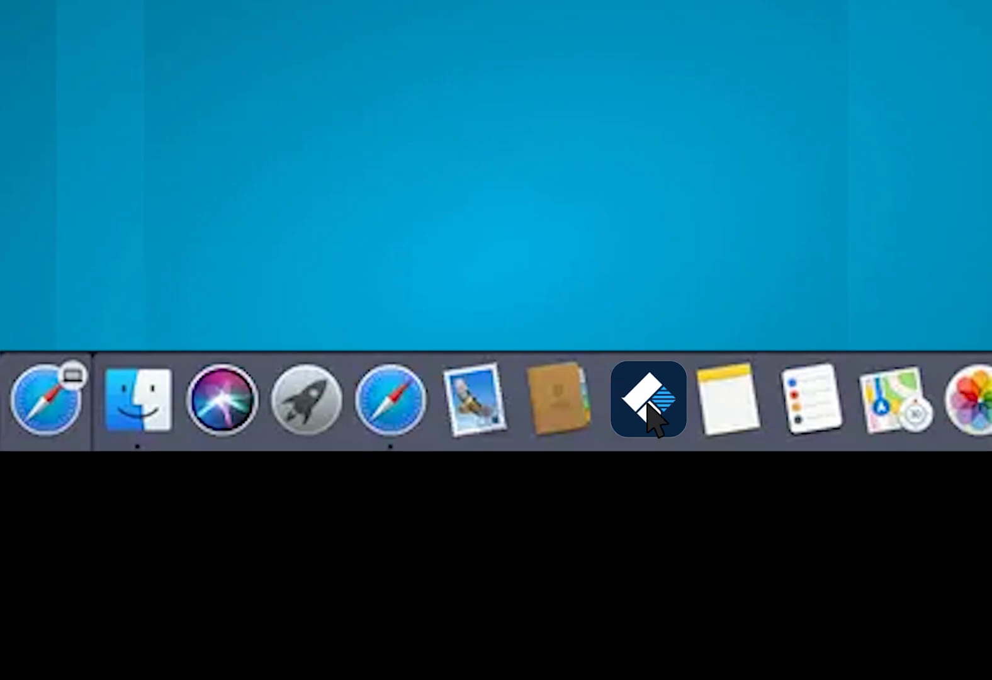
# Launch Recoverit from the Dock and show its NAS and Linux recovery options
pyautogui.click(645, 398)
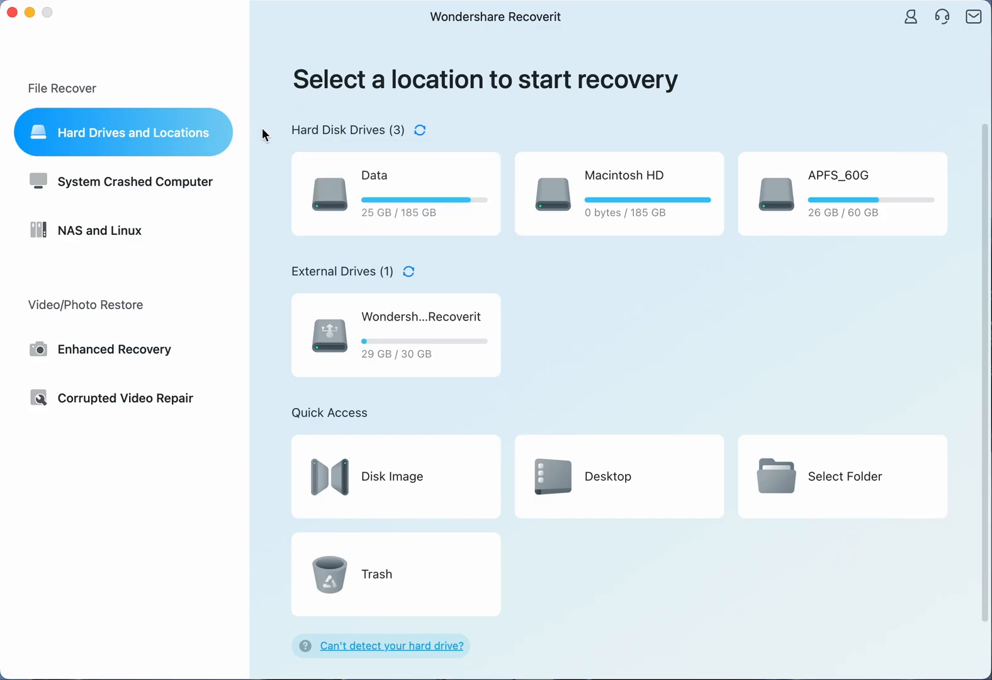
pyautogui.click(122, 229)
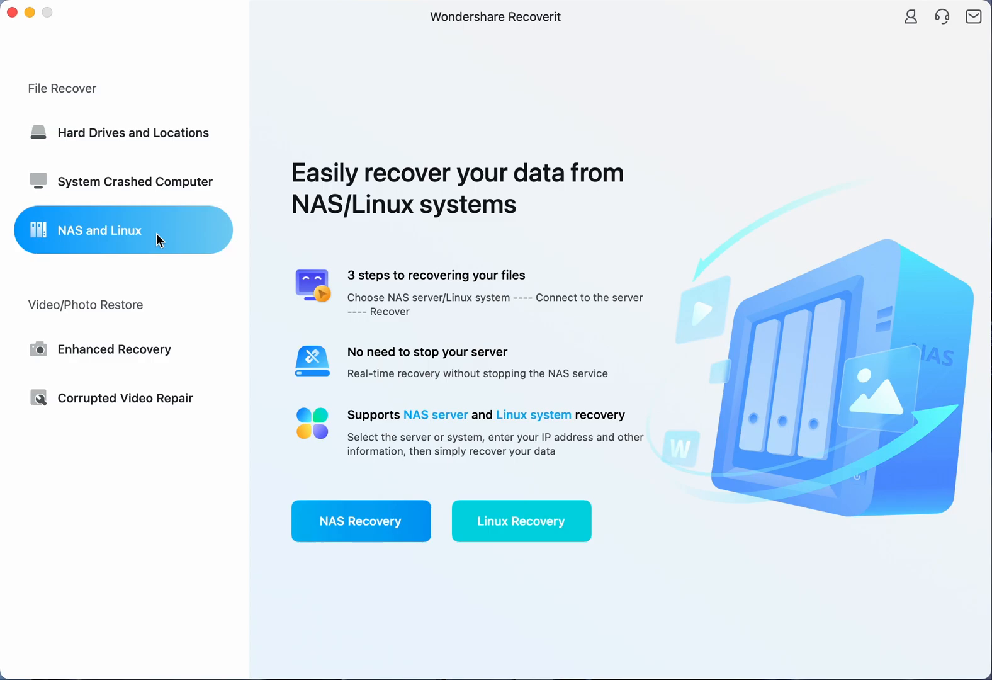
pyautogui.moveTo(381, 391)
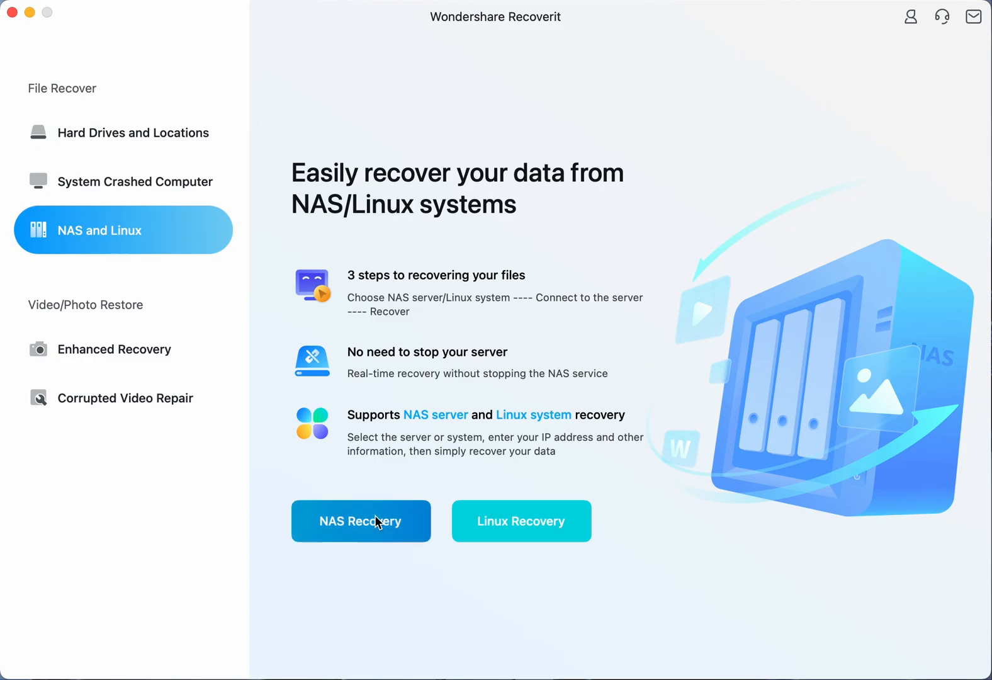
# Choose NAS Recovery and scan the Synology NAS at 192.168.1.185
pyautogui.click(360, 520)
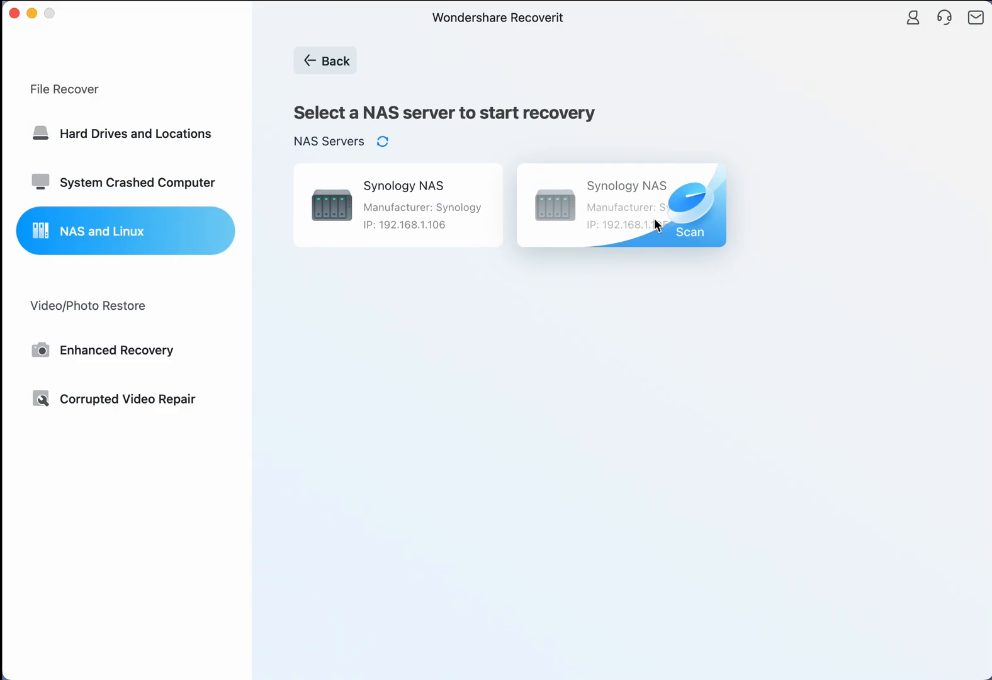
pyautogui.click(690, 232)
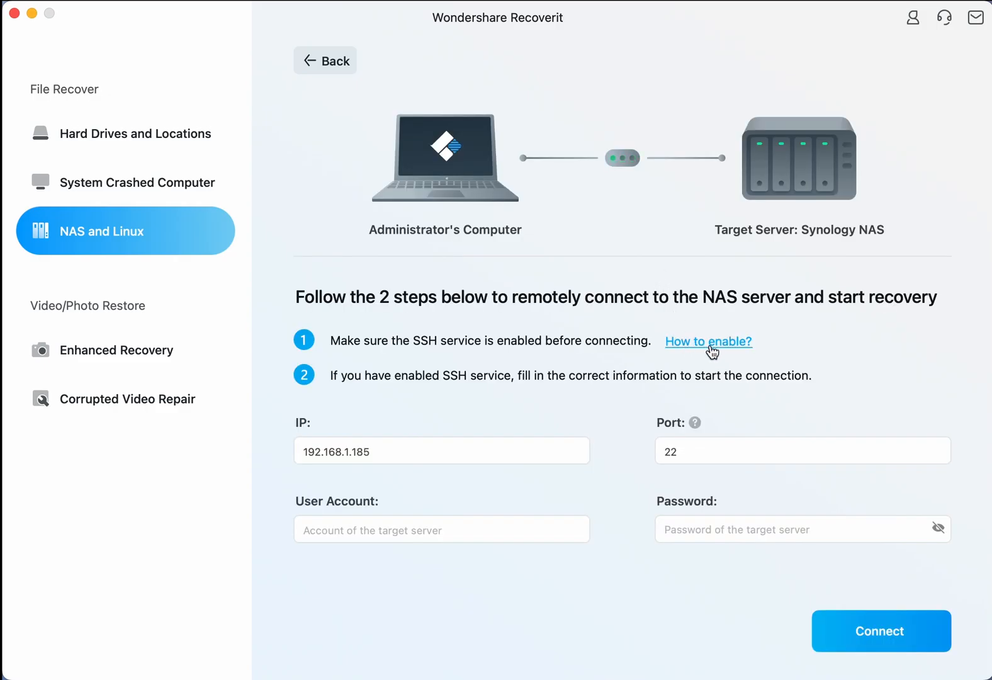
# Sign in to the Synology NAS as account ws with its password and begin scanning
pyautogui.click(708, 341)
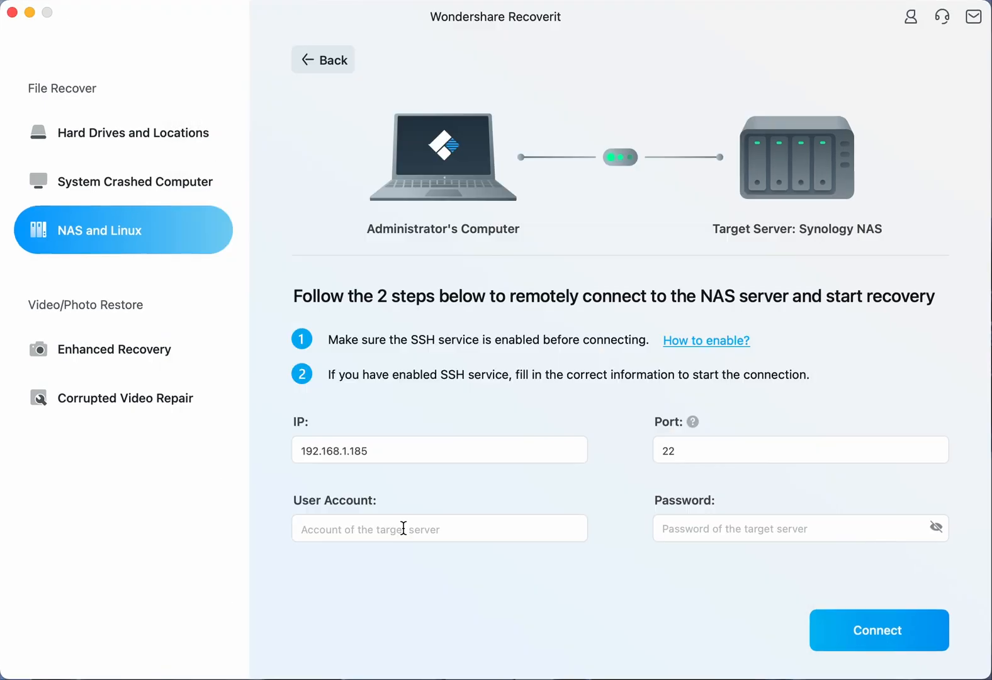
pyautogui.write('ws')
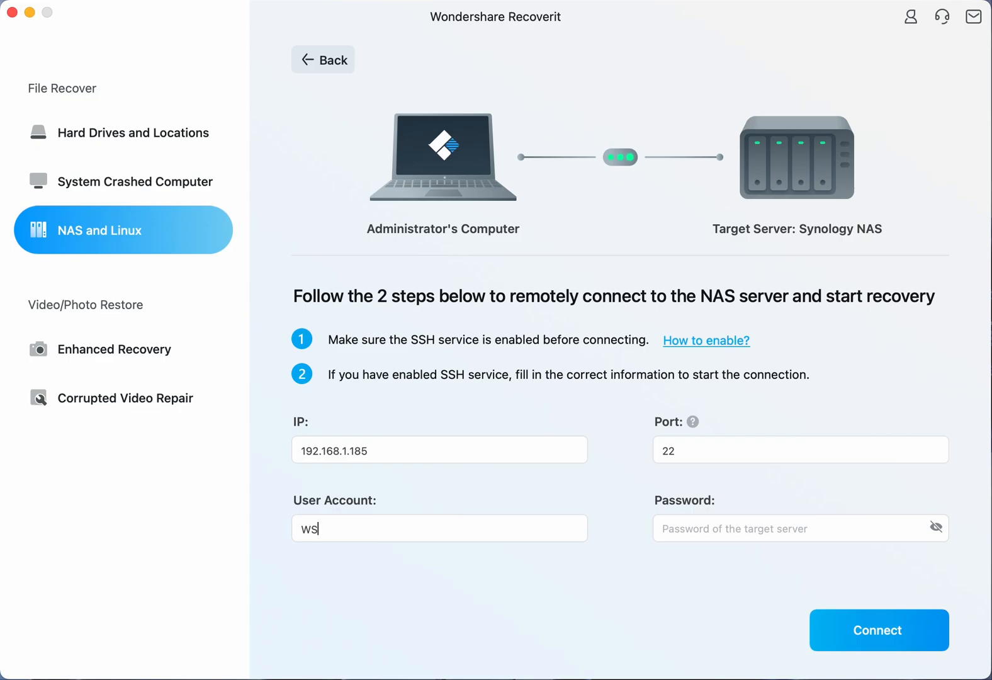
pyautogui.write('••••')
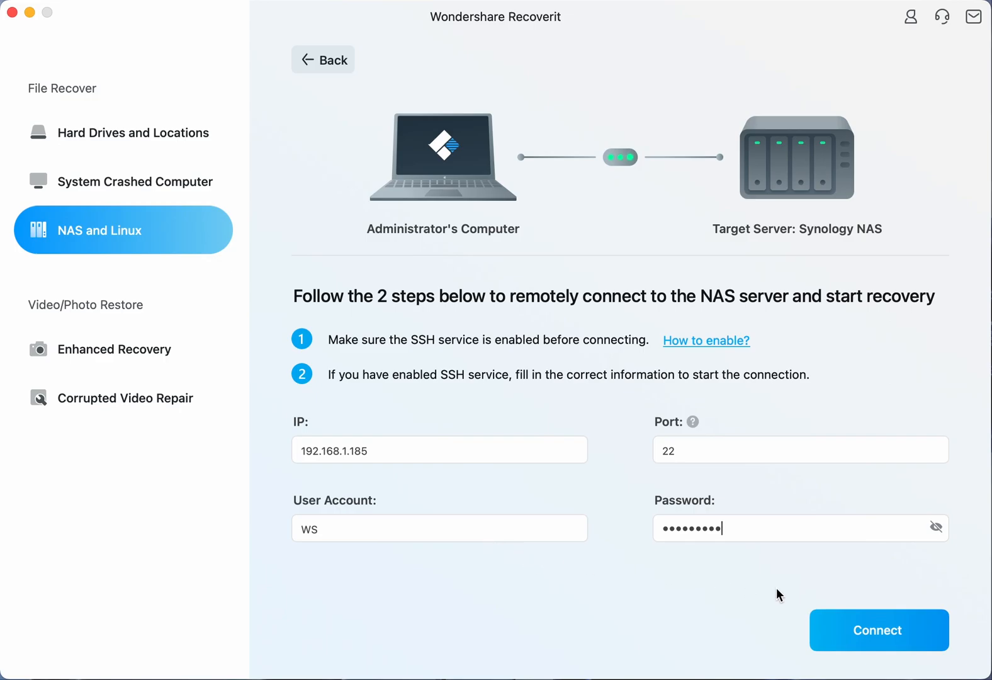
pyautogui.click(878, 629)
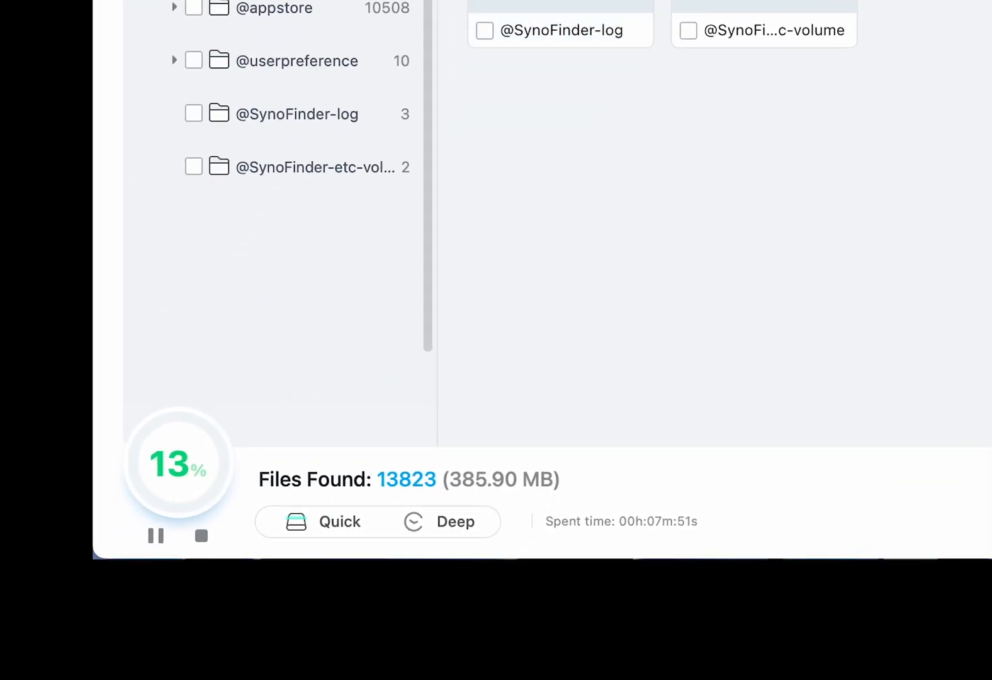
# Filter scan results to jpg photos and preview test.jpg, the grey cat photo
pyautogui.click(177, 108)
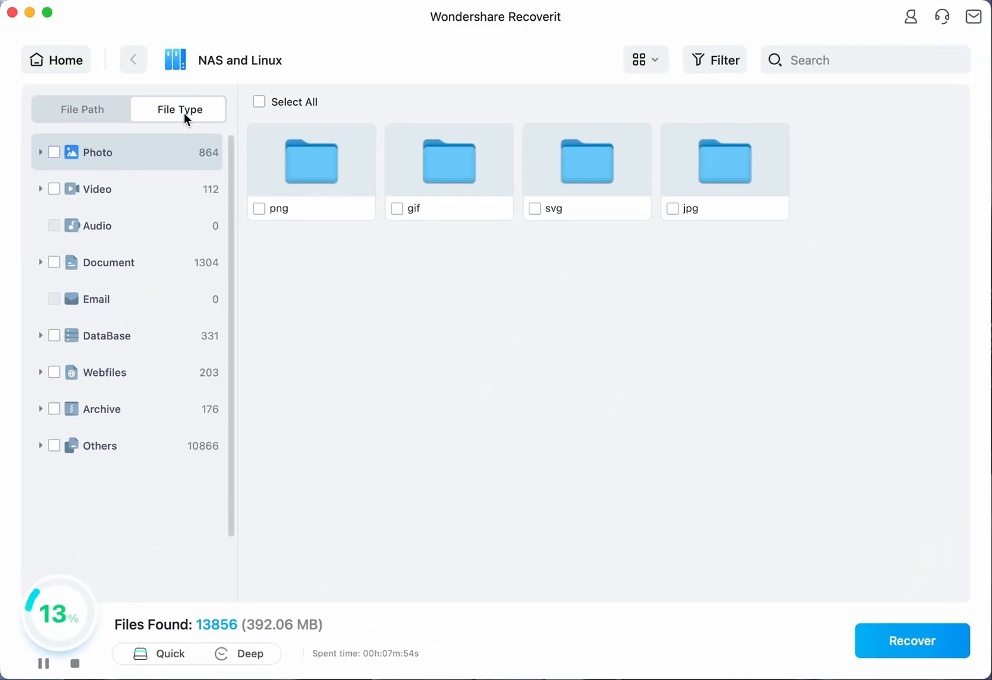
pyautogui.click(41, 152)
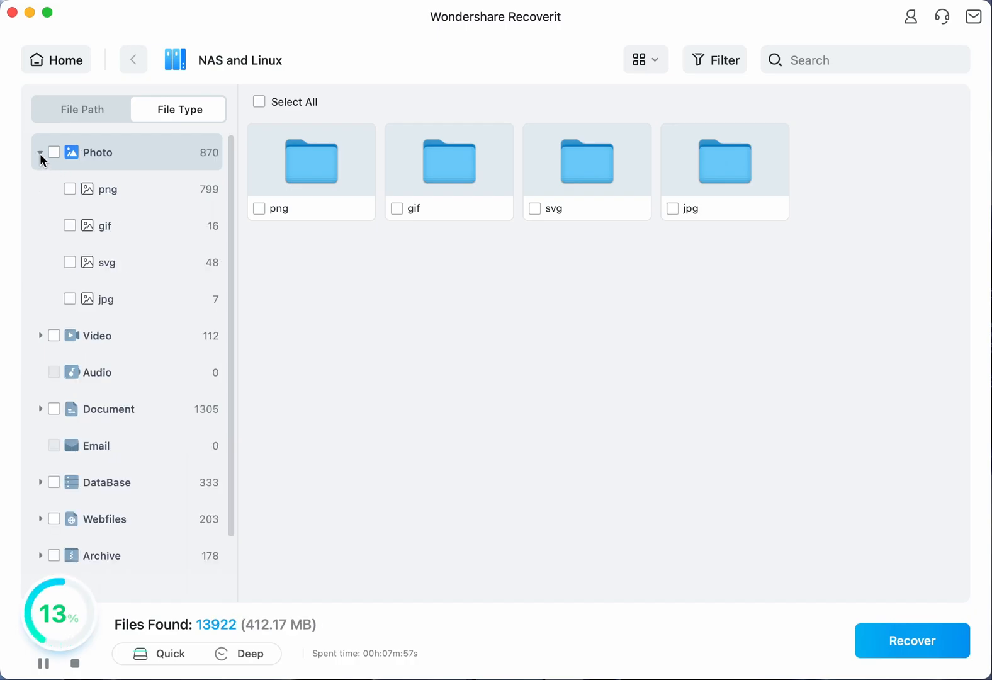
pyautogui.click(105, 299)
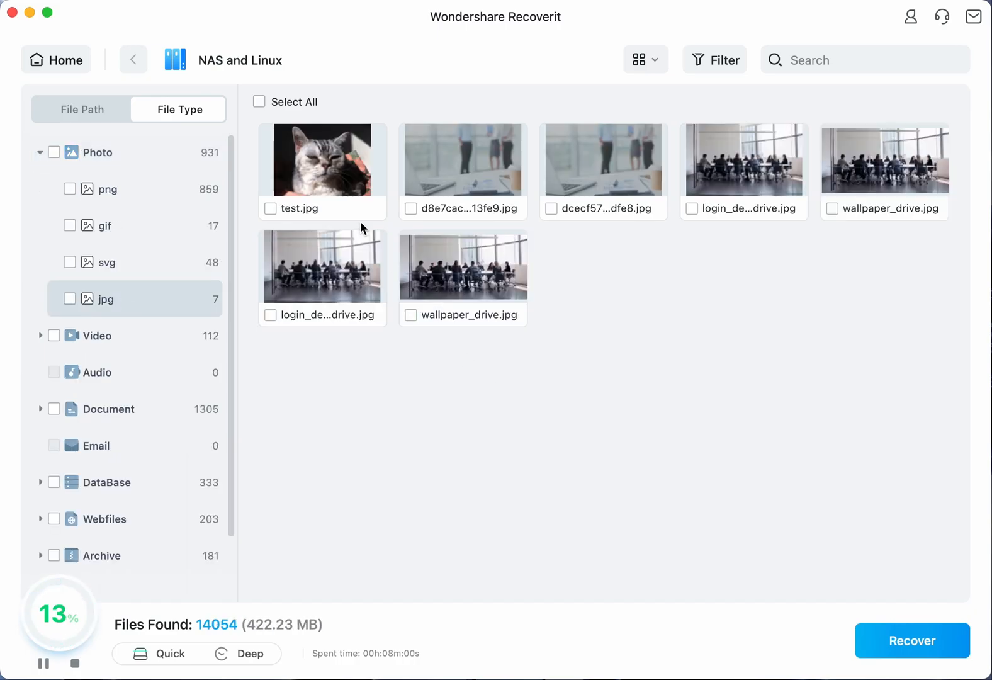
pyautogui.doubleClick(322, 160)
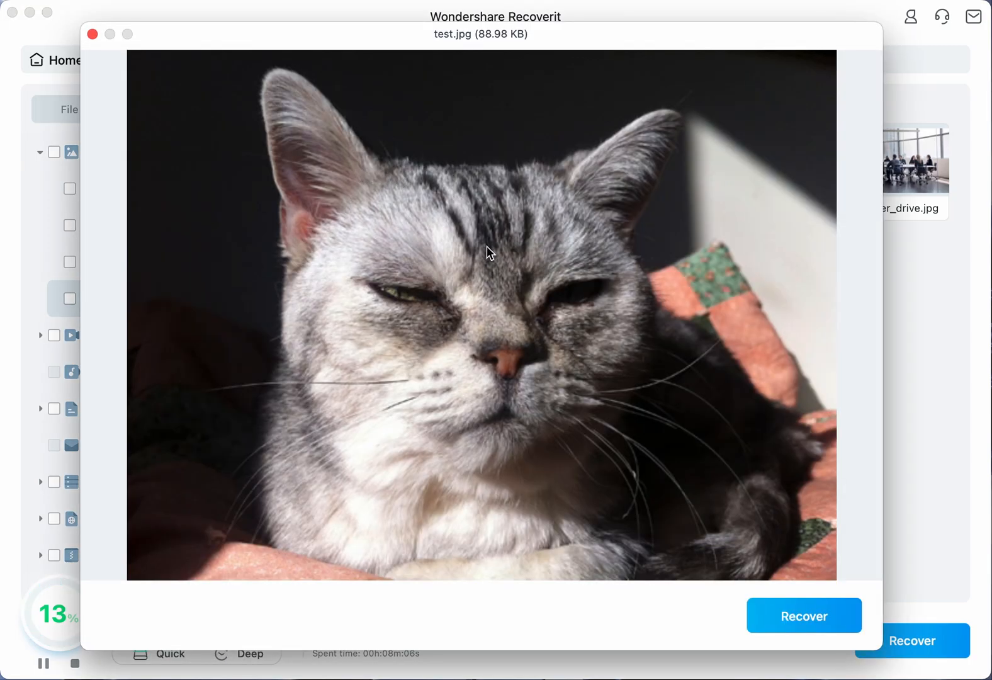
# Close the cat photo preview and recover test.jpg, bringing up the Documents save prompt
pyautogui.click(91, 34)
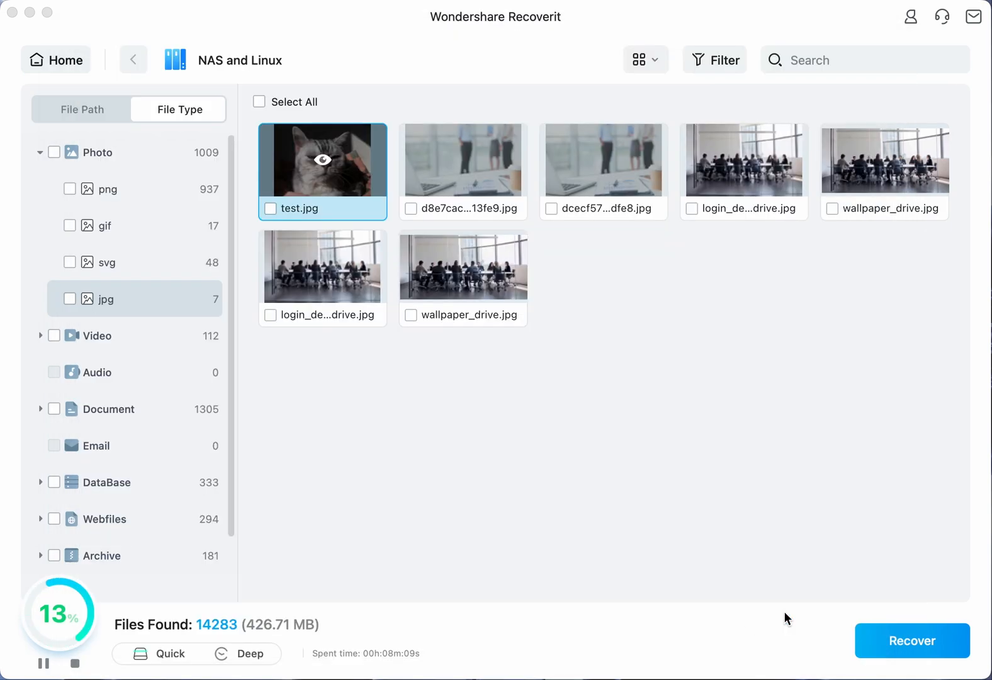
pyautogui.click(912, 640)
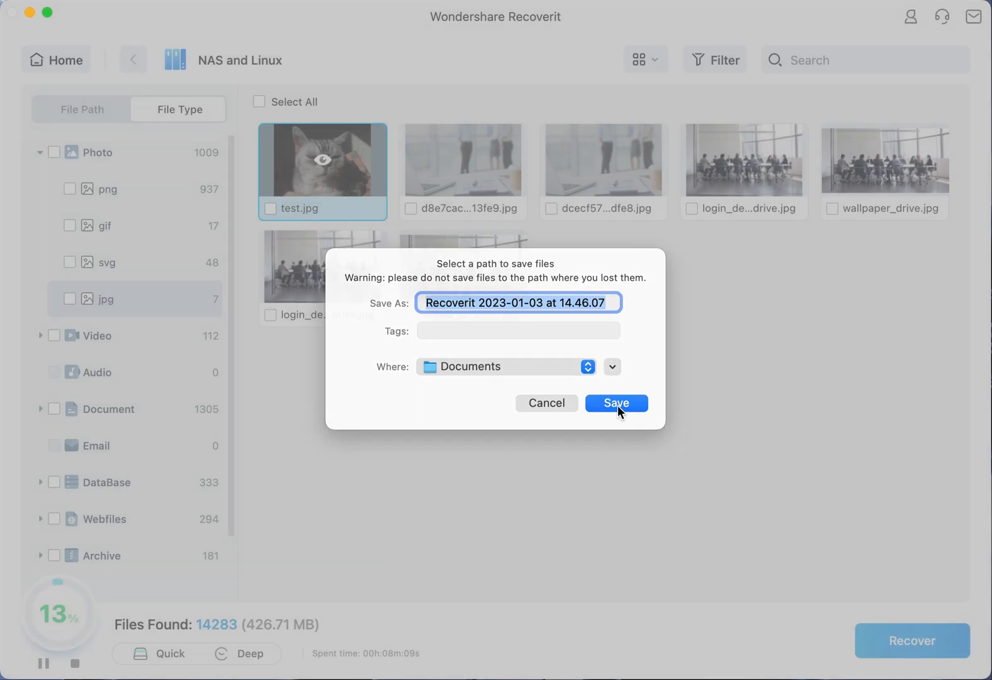
# Save the photo to the Recoverit 2023-01-03 at 14.46.07 folder in Documents and check its Photo subfolder
pyautogui.click(615, 403)
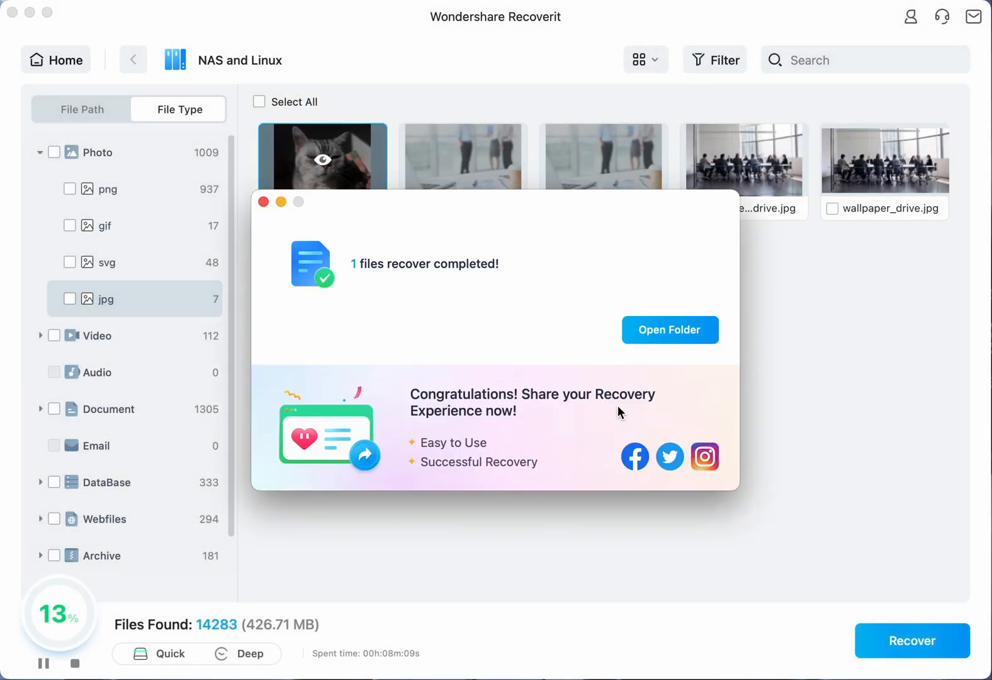
pyautogui.click(670, 330)
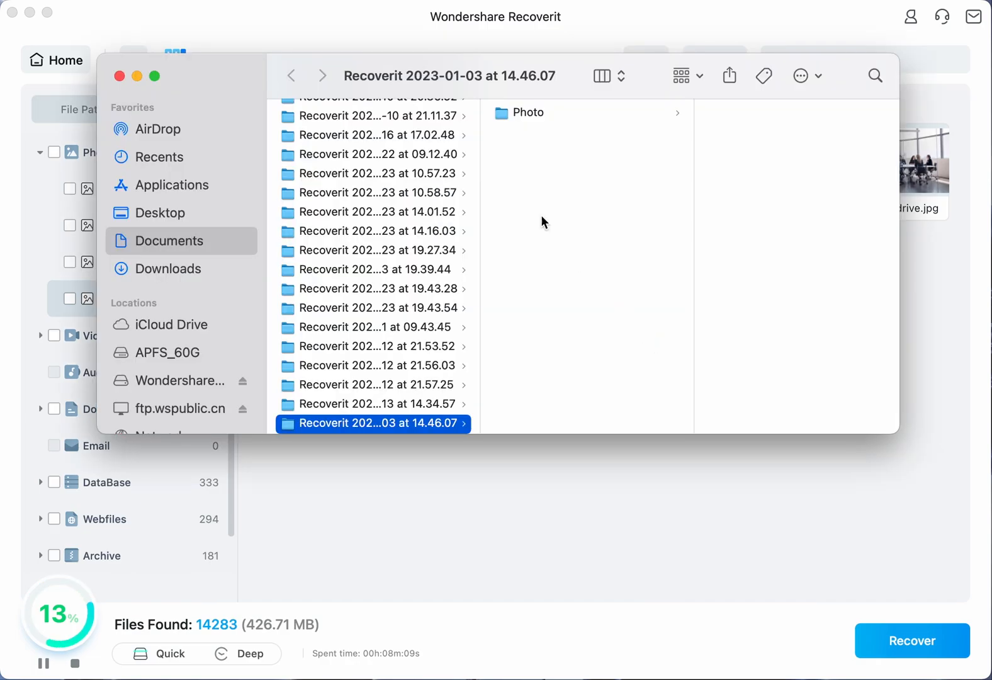
pyautogui.click(120, 76)
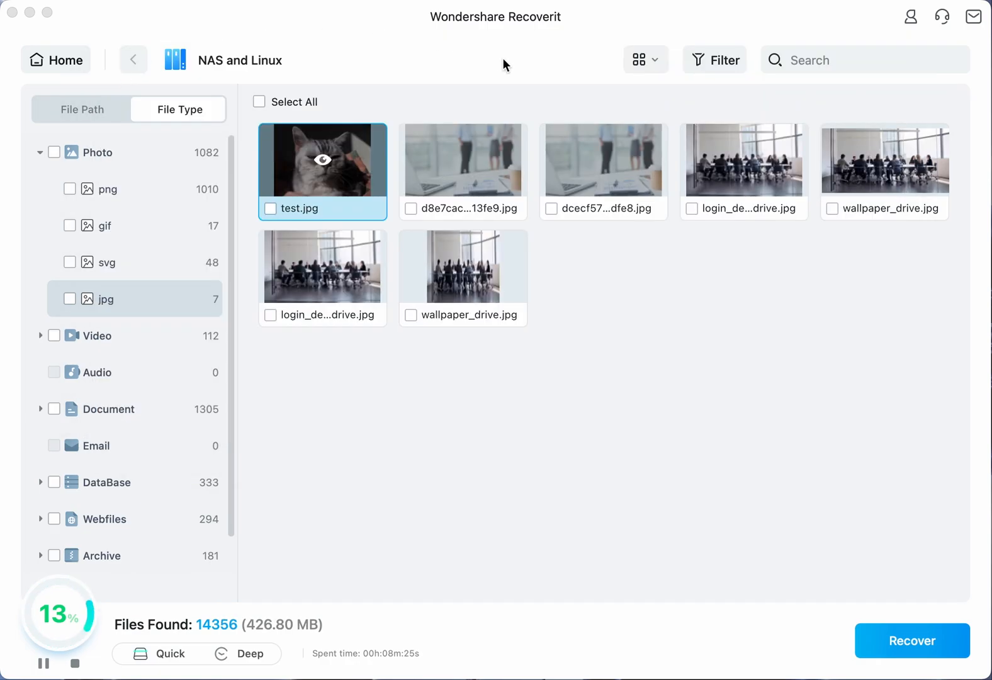